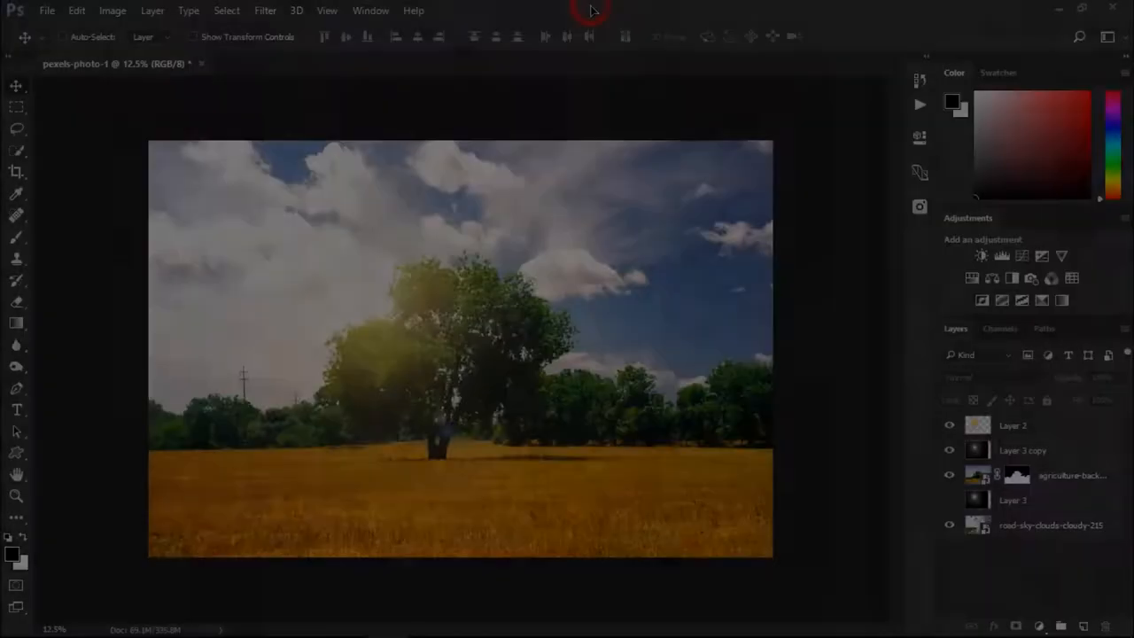
# Browse the Help and plug-in menus, then view the Pexels free photo browser.
pyautogui.click(413, 10)
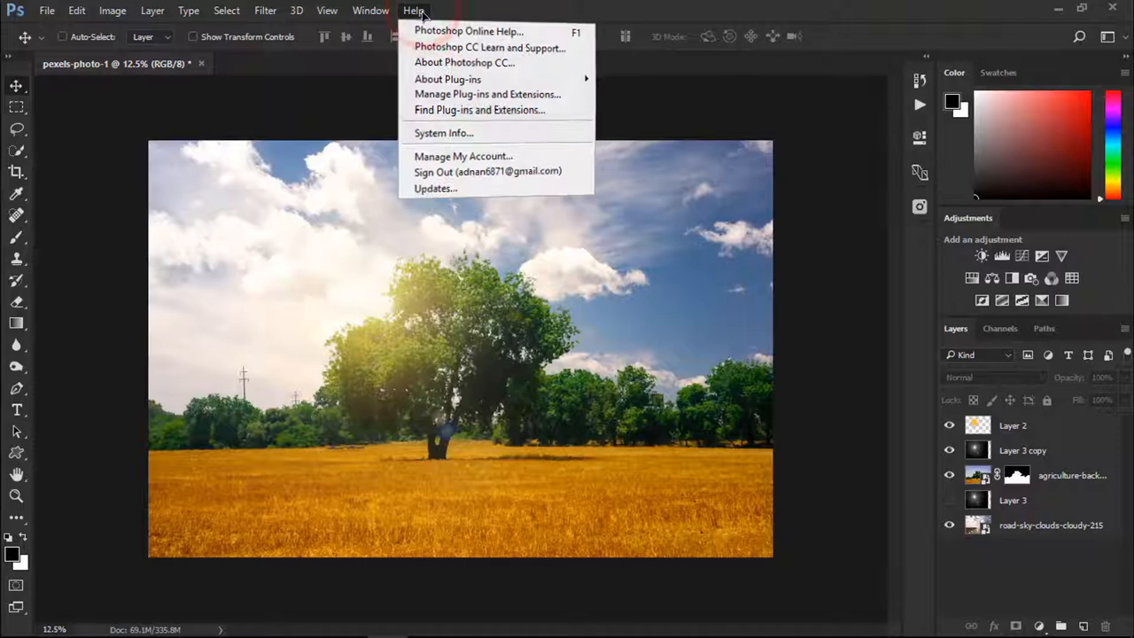
pyautogui.click(415, 10)
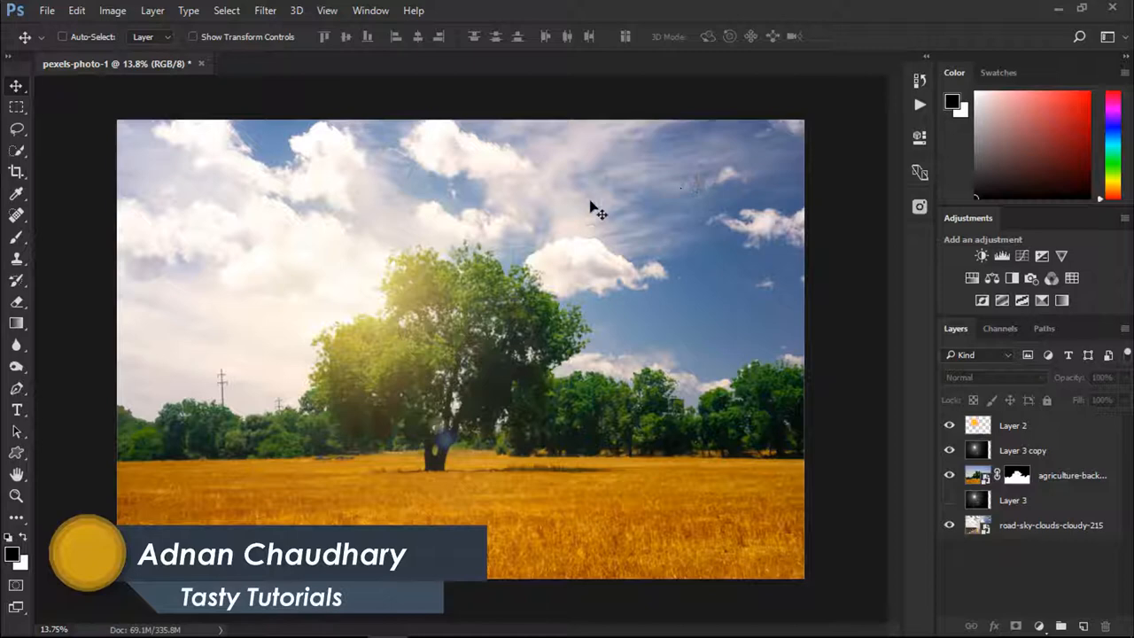
pyautogui.click(919, 206)
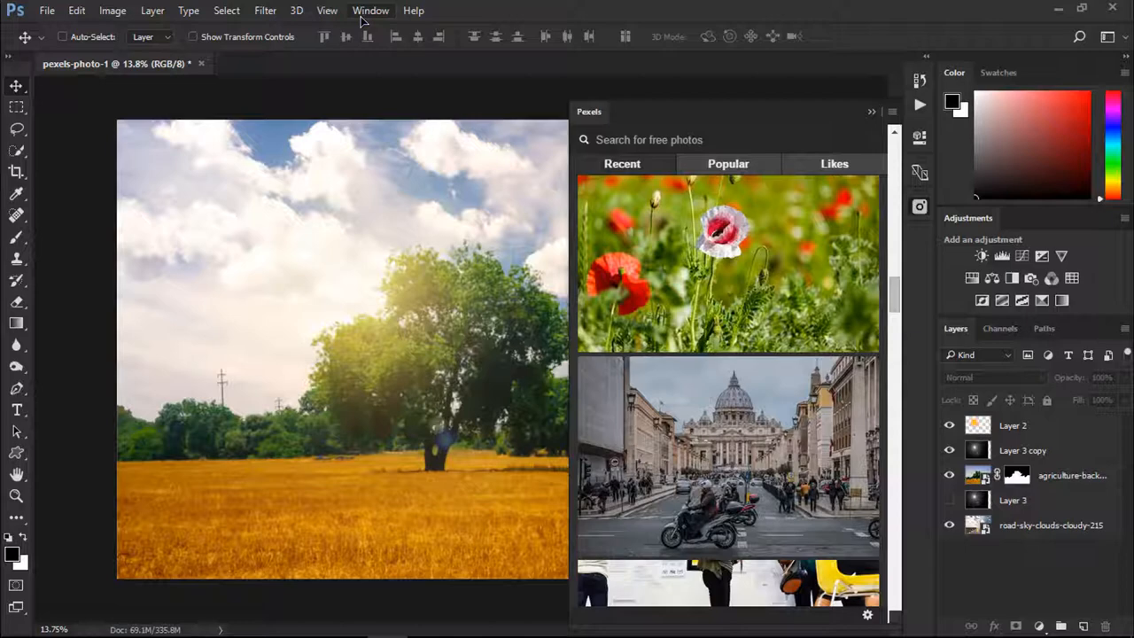
pyautogui.scroll(-3)
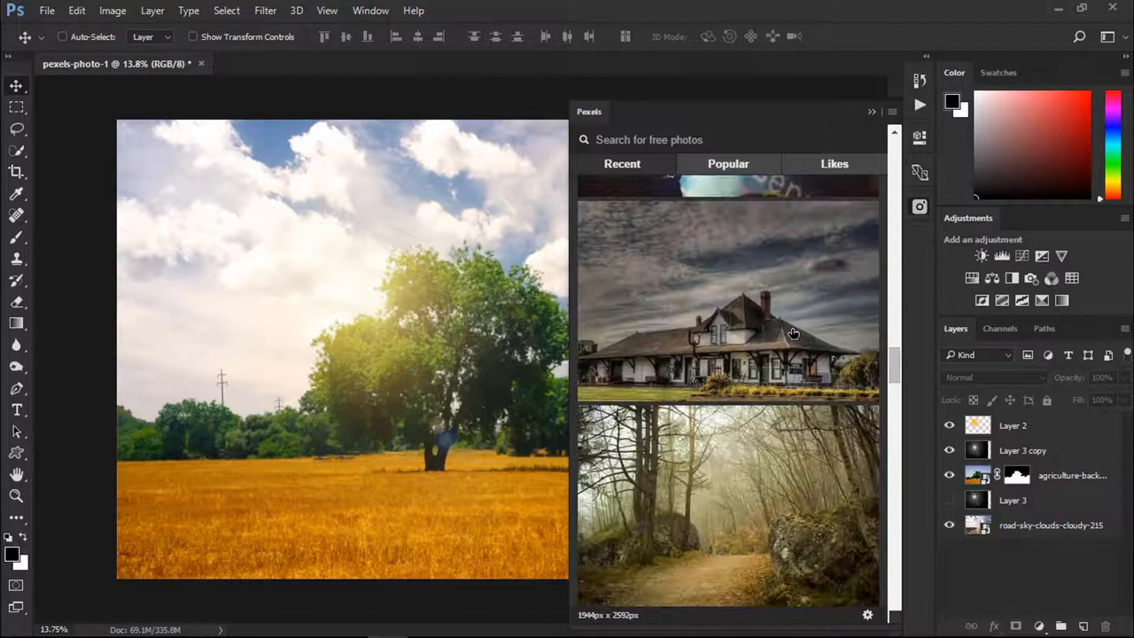
# Close the Pexels browser and bring up the Window menu's extensions list.
pyautogui.click(729, 163)
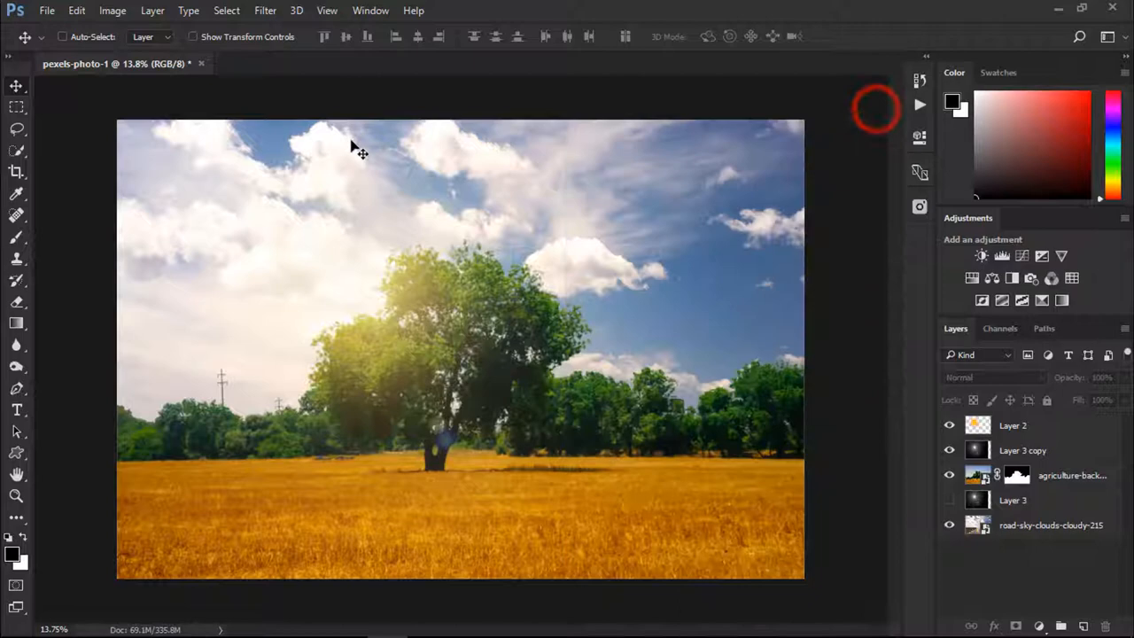
pyautogui.click(103, 611)
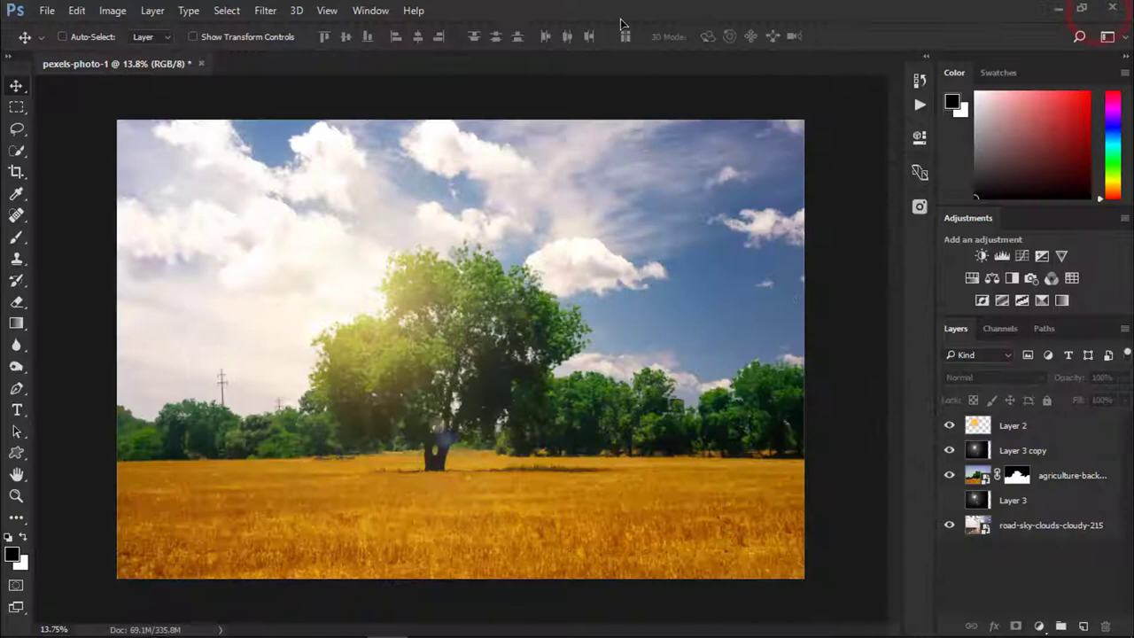
pyautogui.click(370, 10)
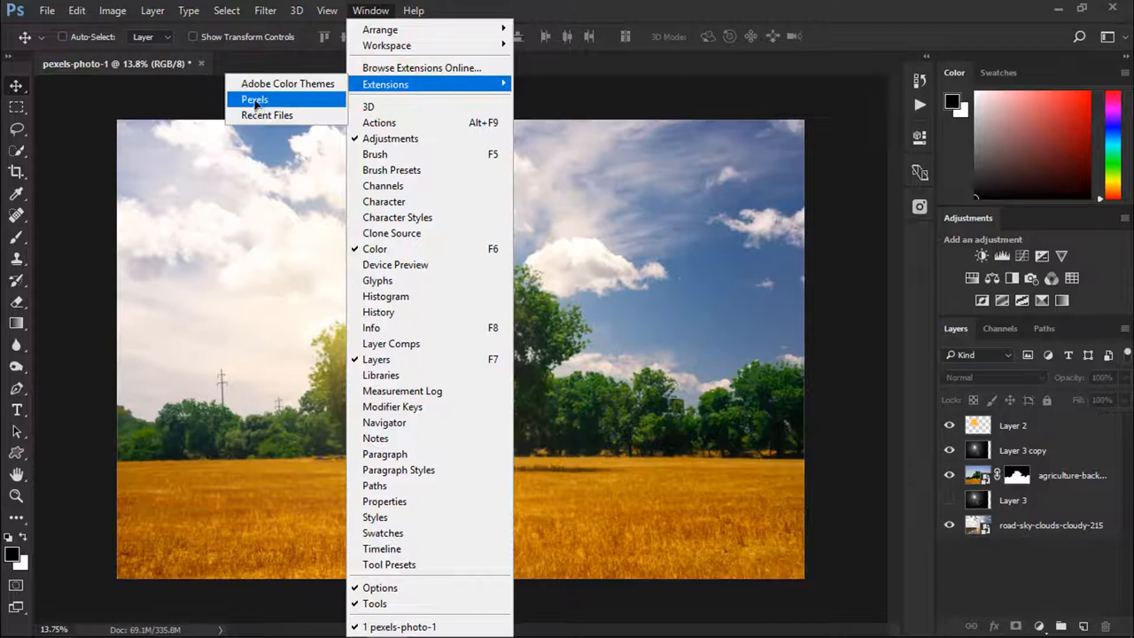
# Show the Pexels photo panel and scroll to the tree-in-wheat-field photo.
pyautogui.click(255, 99)
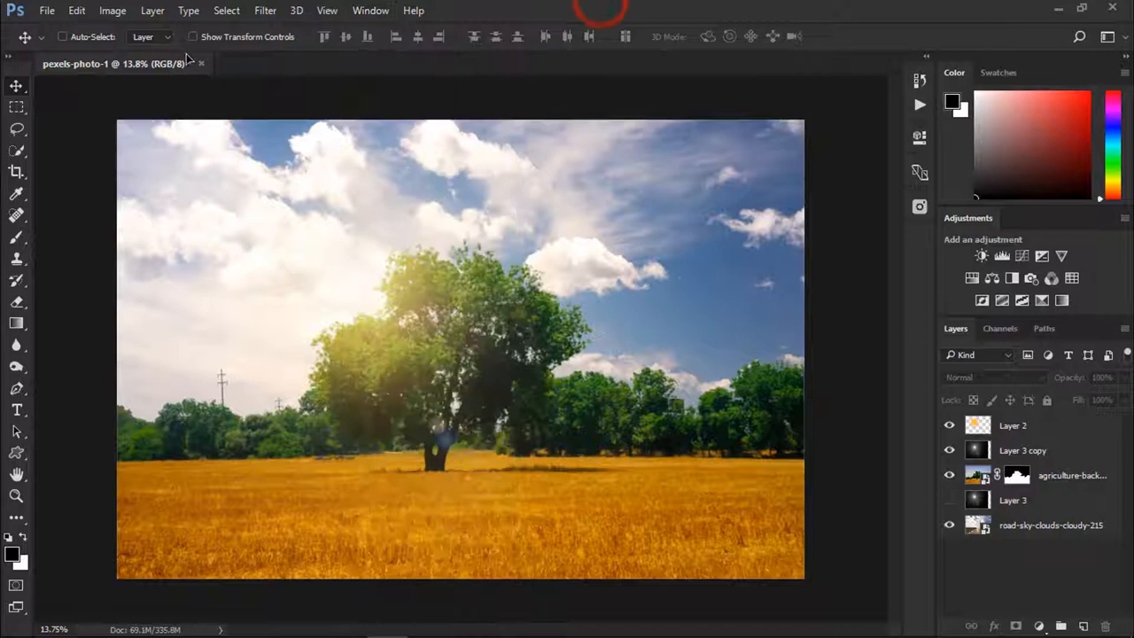
pyautogui.click(920, 206)
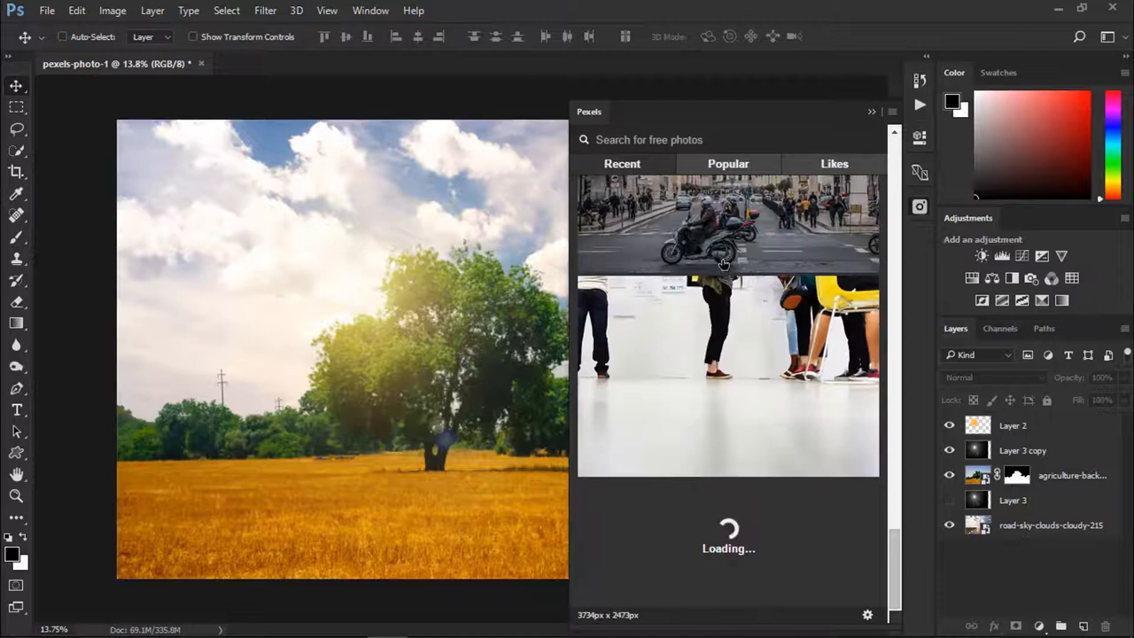
pyautogui.scroll(-3)
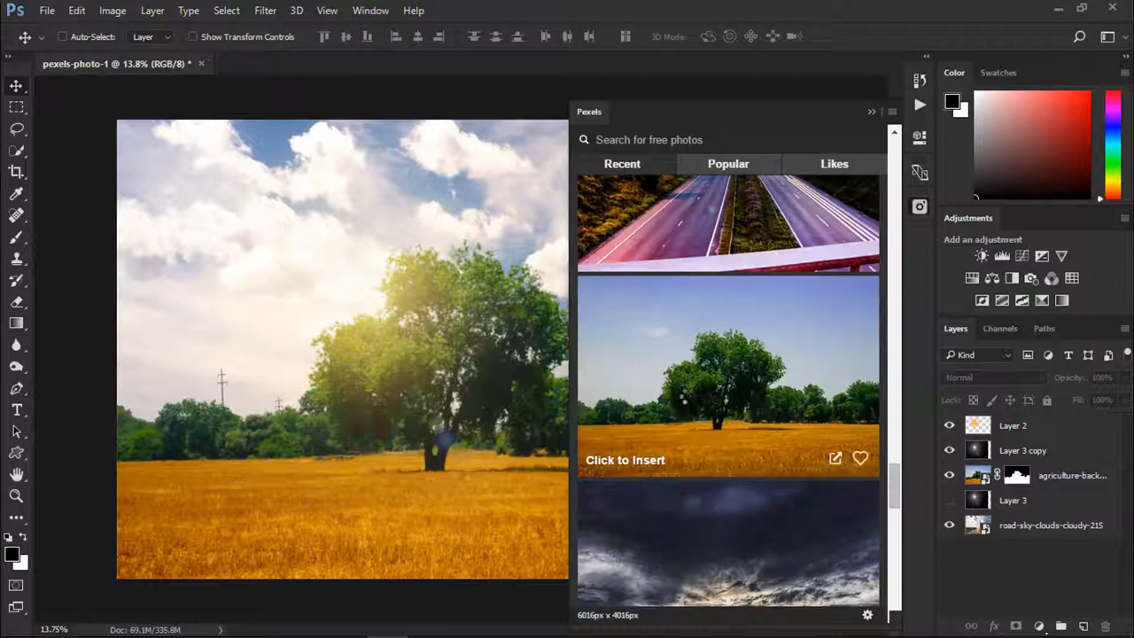
# Insert the tree-in-wheat-field photo as a new layer, then close the document.
pyautogui.click(728, 375)
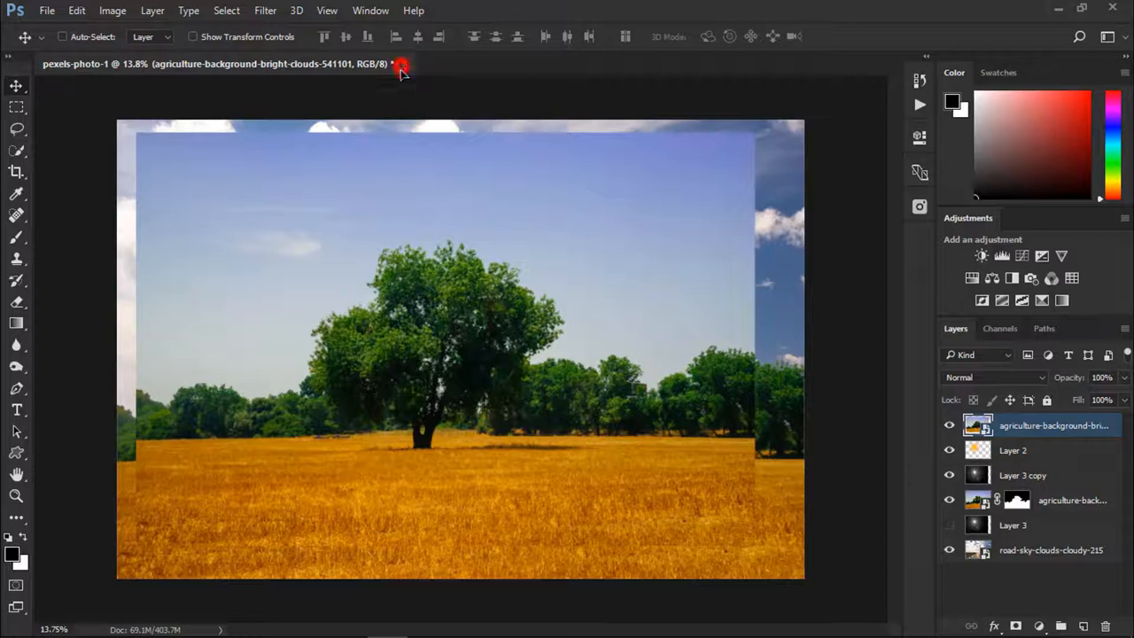
pyautogui.click(401, 70)
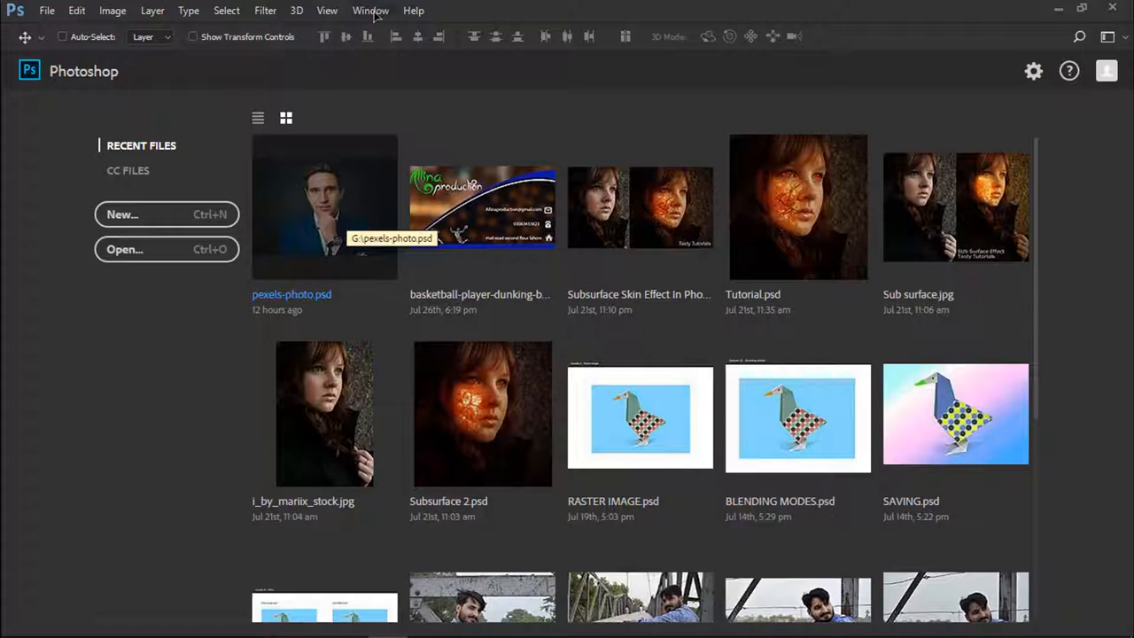
# Reopen the document and mask out the sky on the tree layer.
pyautogui.click(372, 10)
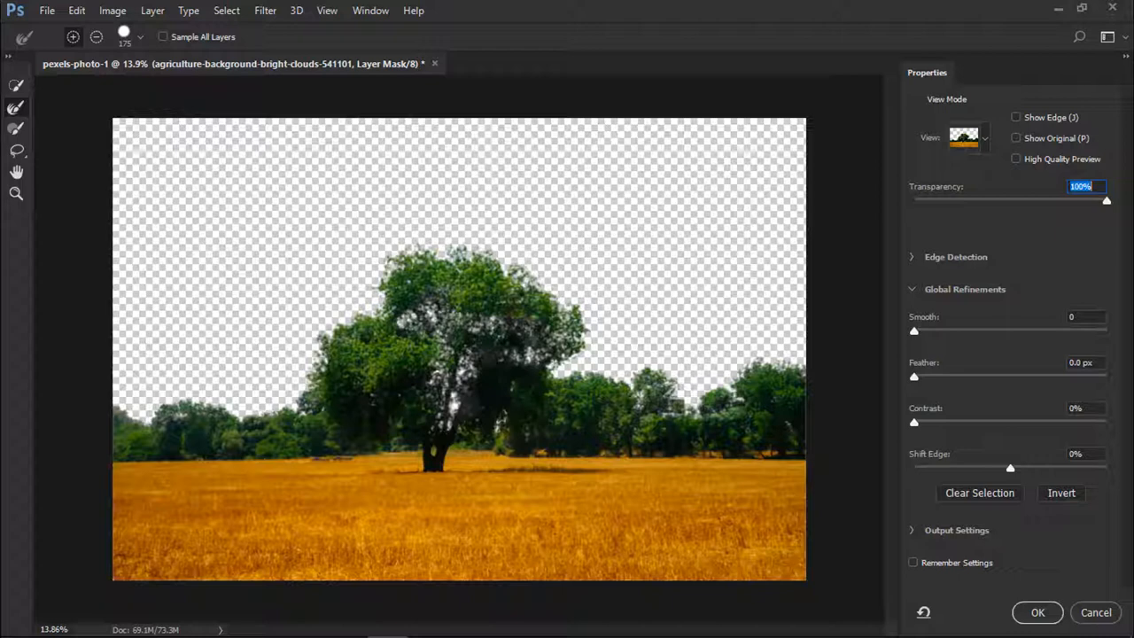
# Lower the mask preview transparency and output the refined selection to a new layer with layer mask.
pyautogui.moveTo(1106, 199); pyautogui.dragTo(1102, 199)
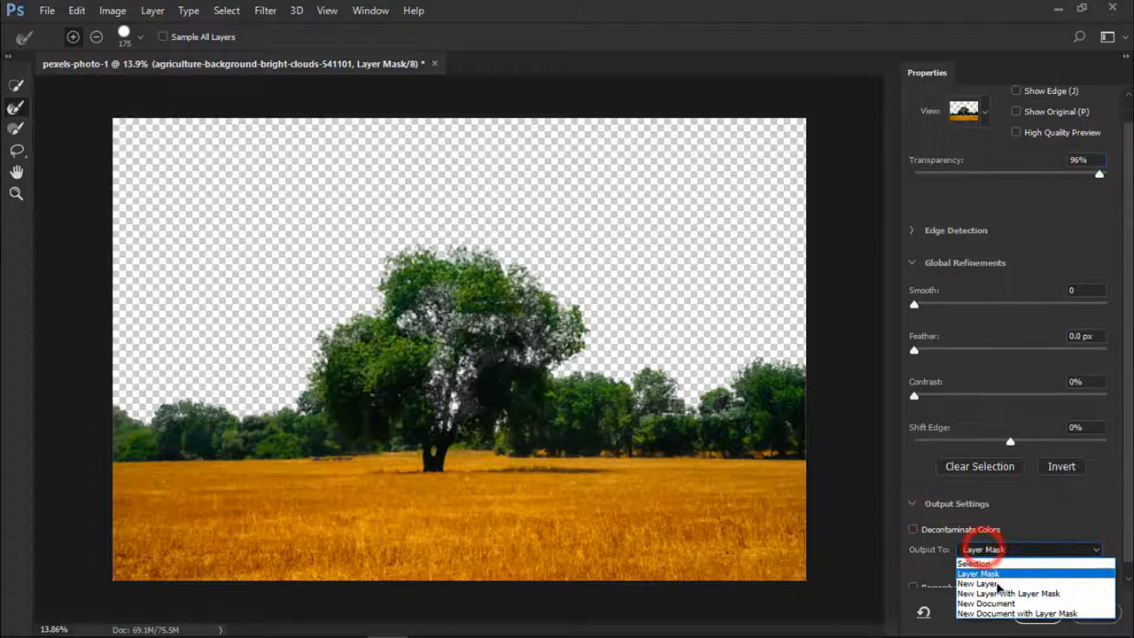
pyautogui.click(1017, 585)
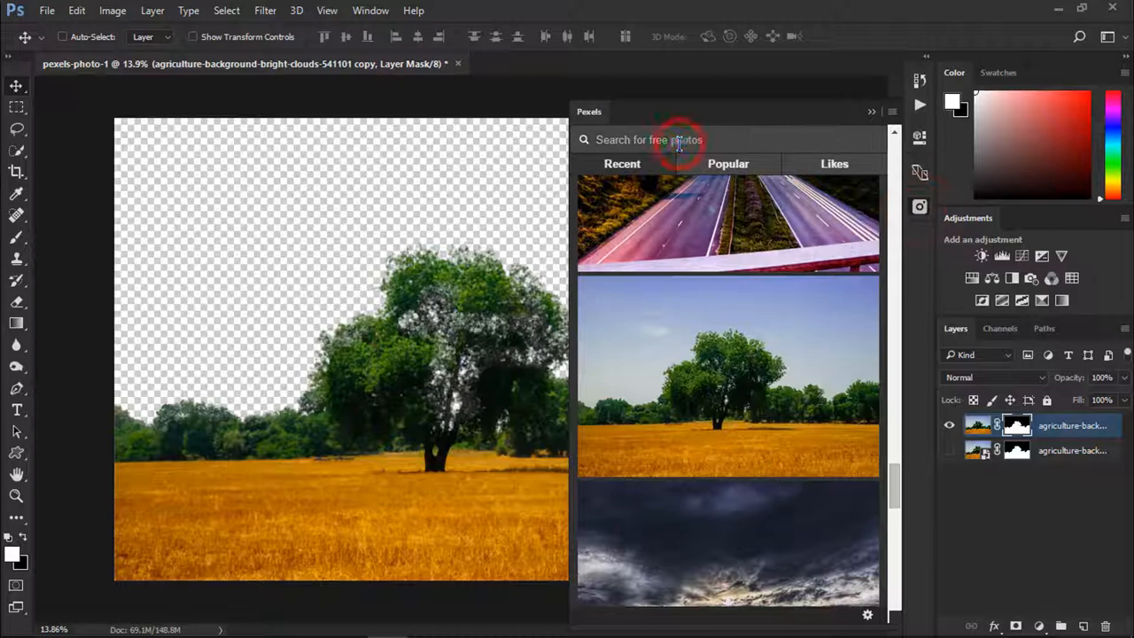
# Search Pexels for 'sky' and scroll through the cloudy-sky results.
pyautogui.write('sky')
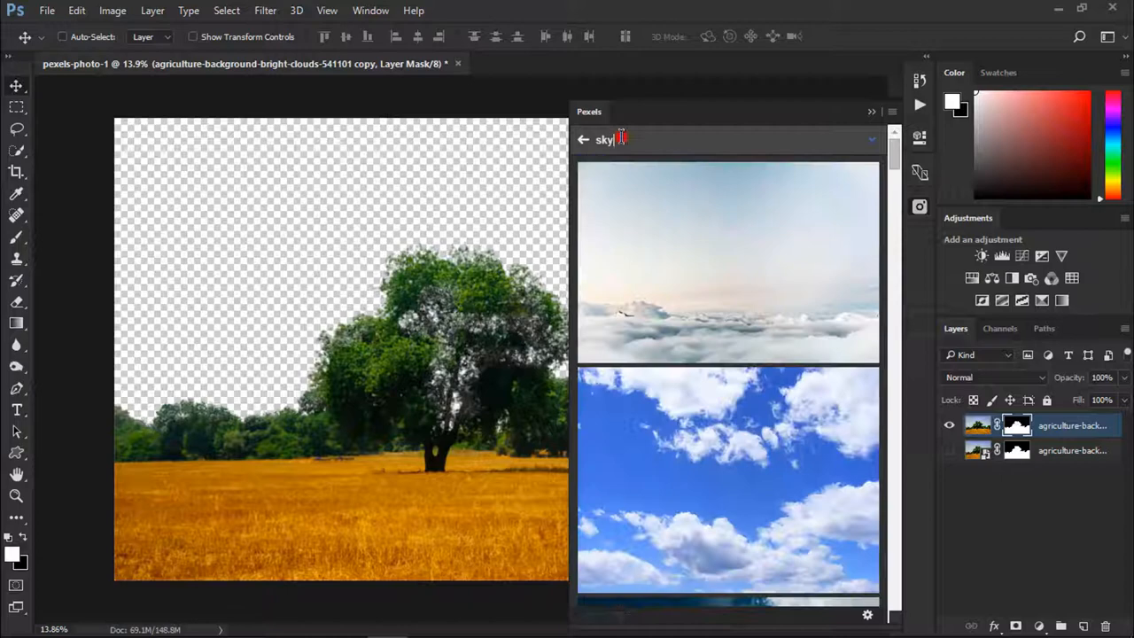
pyautogui.scroll(-3)
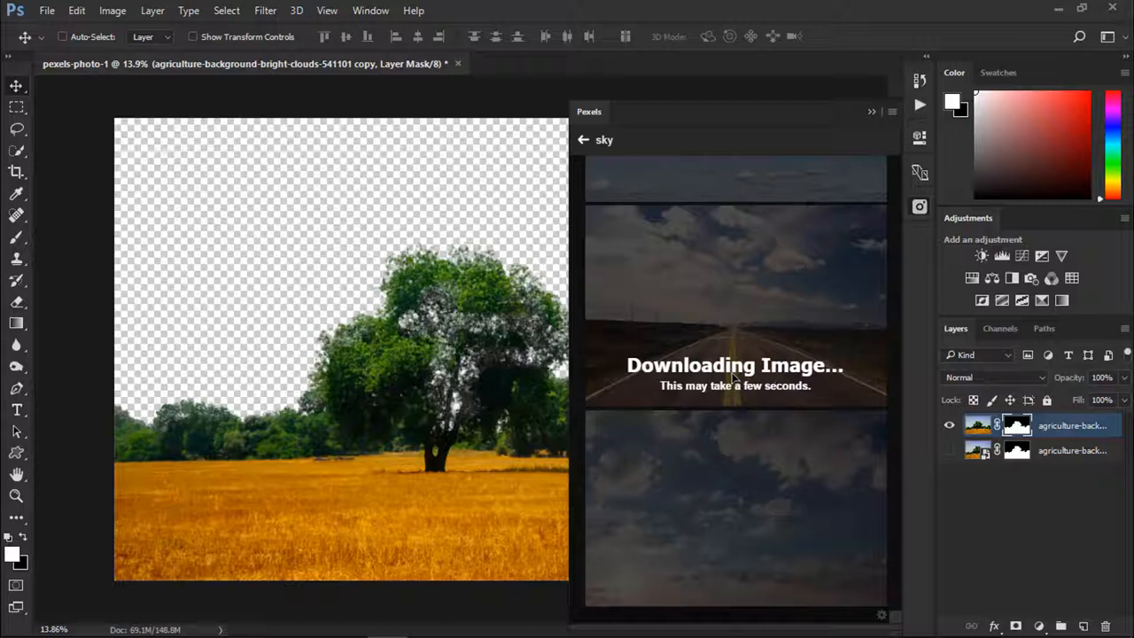
# Insert the cloudy road-sky photo and place it beneath the masked tree layer.
pyautogui.click(735, 304)
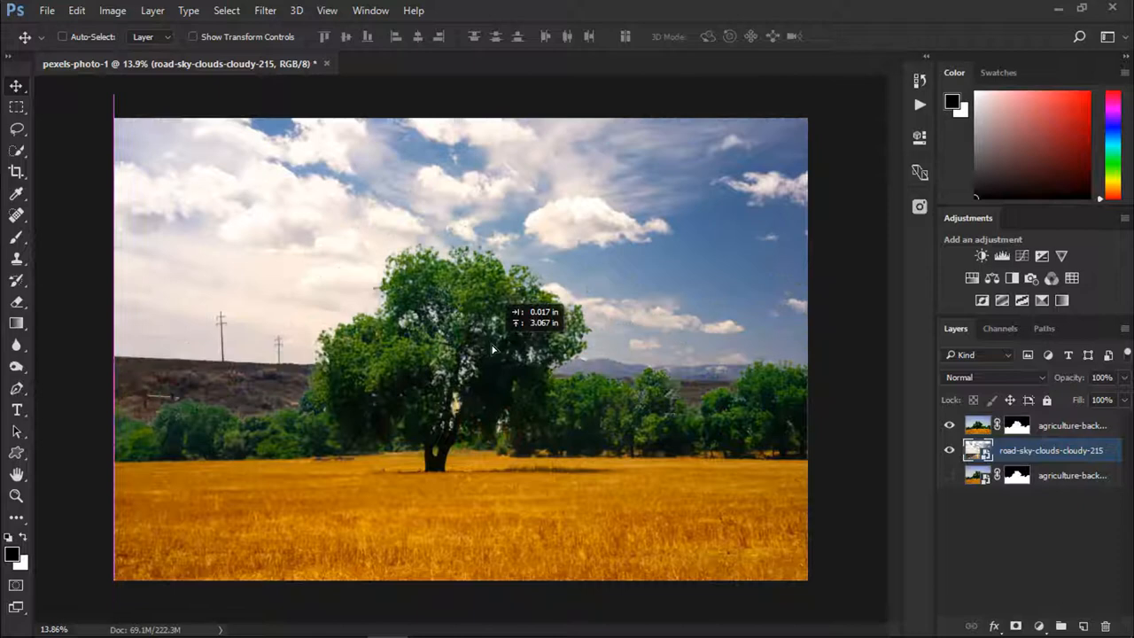
pyautogui.press('ctrl+t')
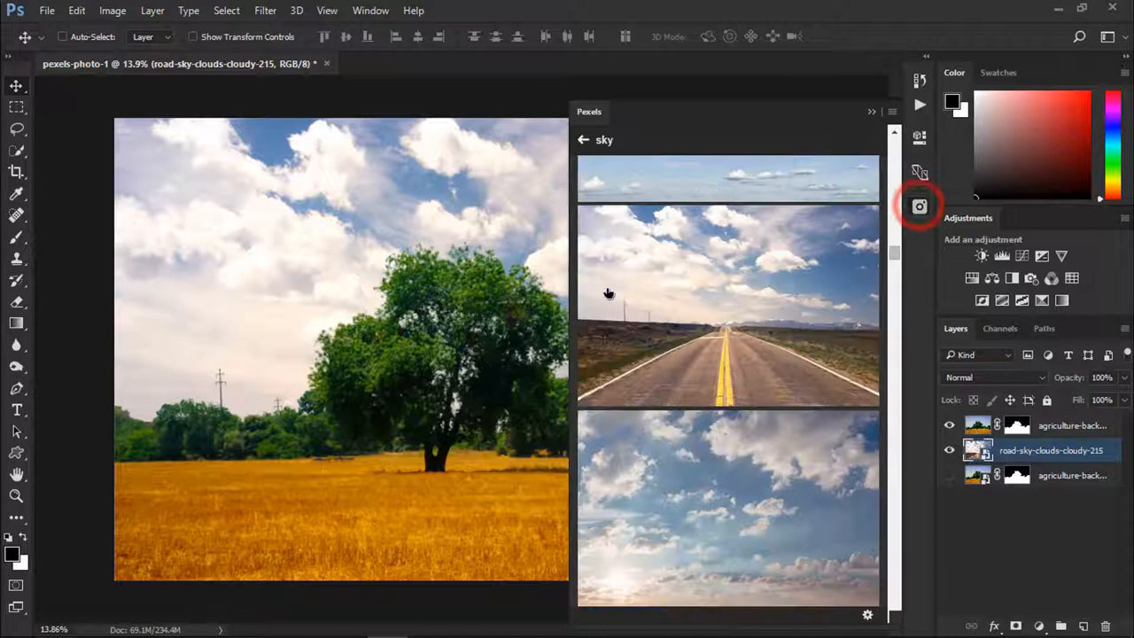
# Return to the Pexels home feed and close the Pexels panel.
pyautogui.click(581, 138)
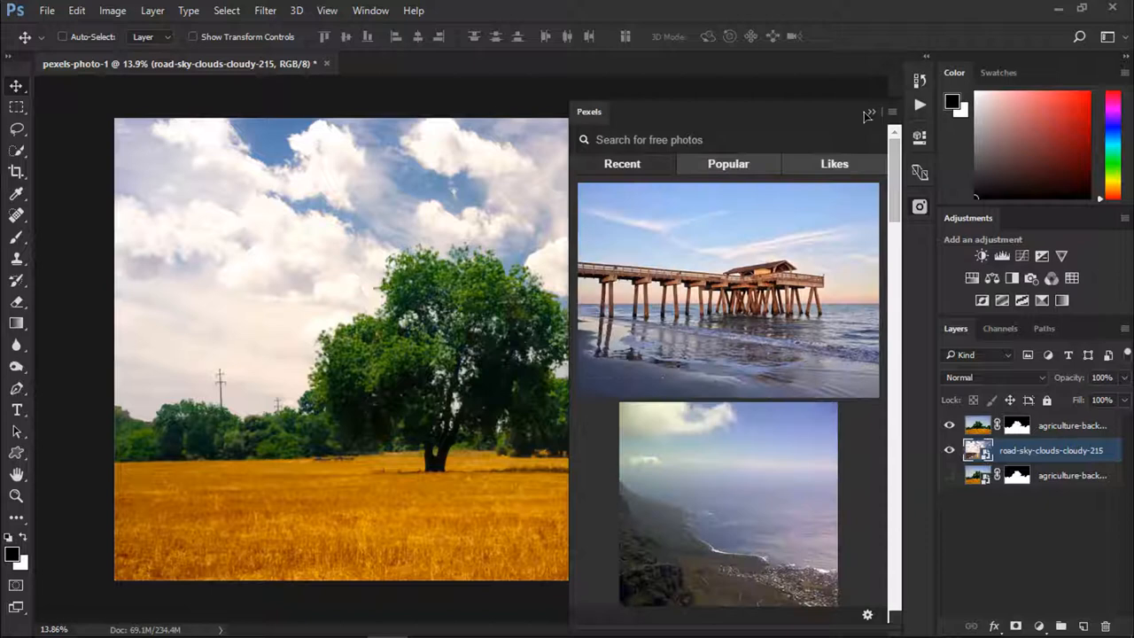
pyautogui.click(868, 113)
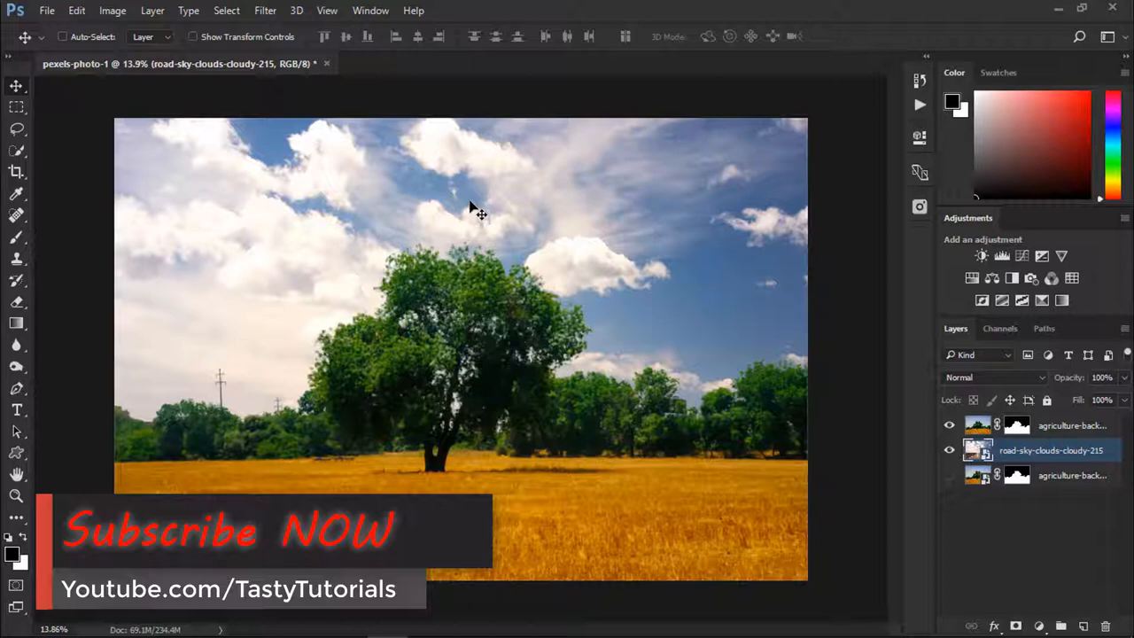